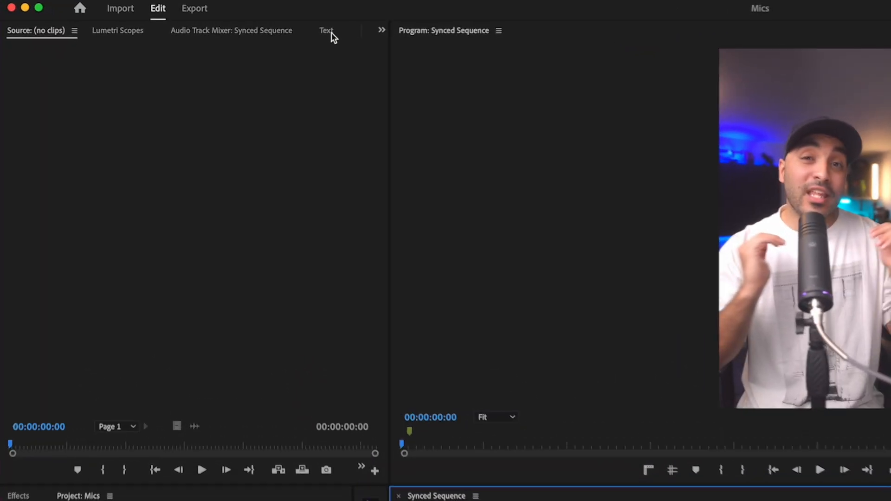
Step: Show the Synced Sequence transcript in the Text panel and open its options menu
left_click(325, 31)
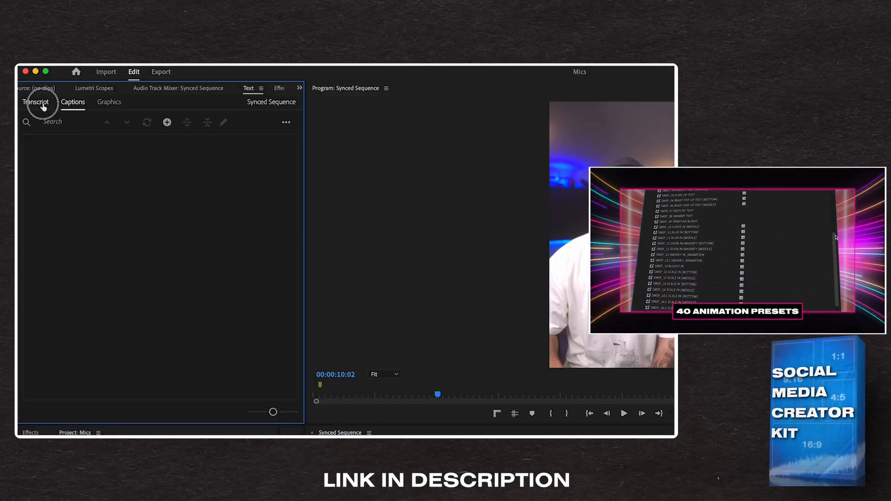
left_click(291, 122)
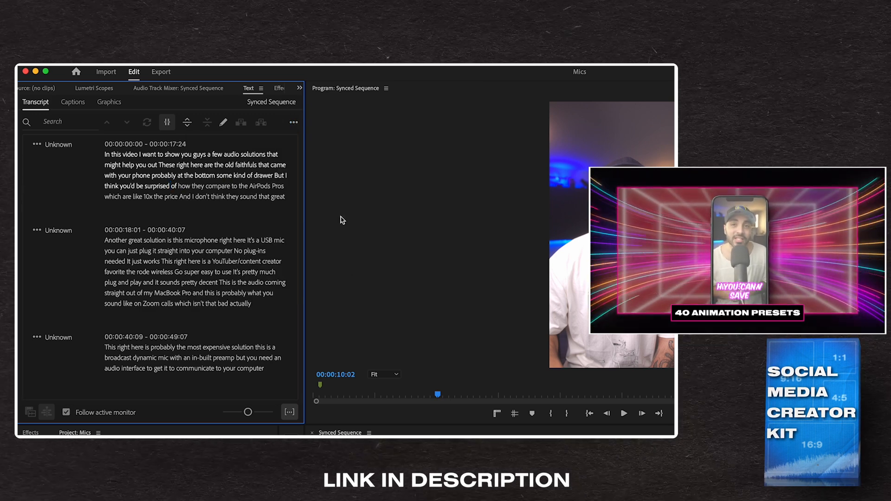
left_click(293, 122)
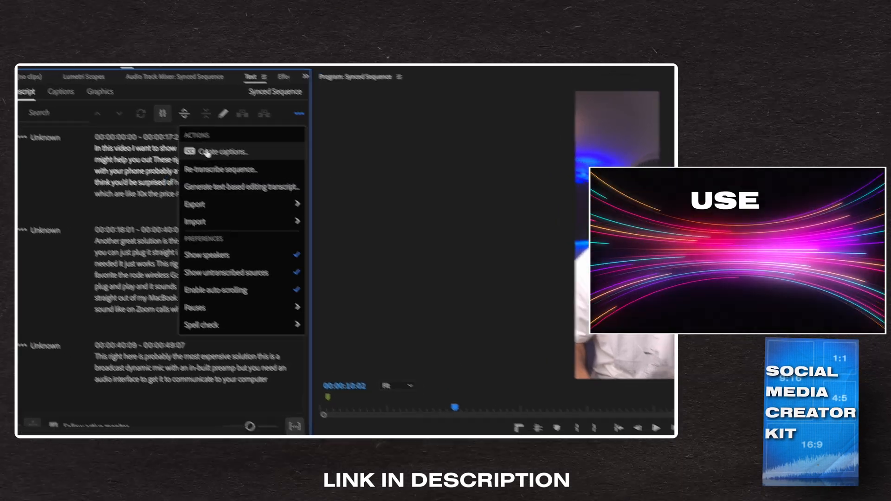
Step: Generate single-line captions from the transcript with a maximum length of 7 characters
left_click(224, 151)
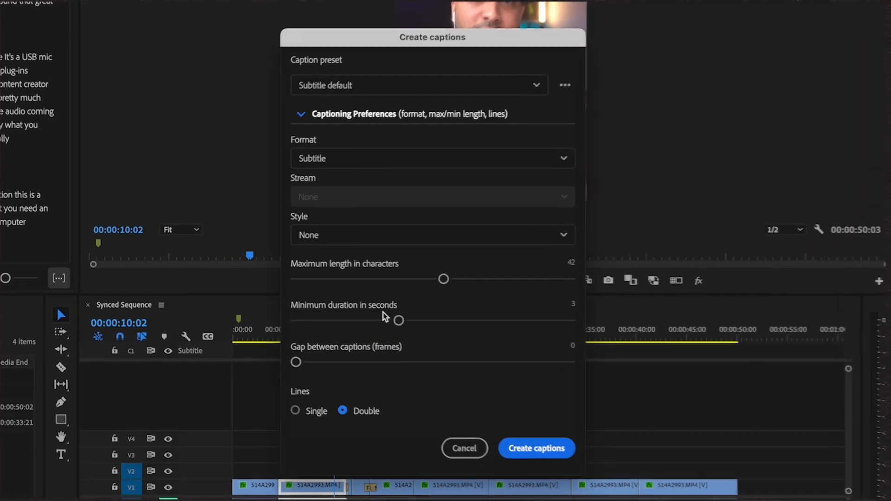
left_click_drag(444, 279, 298, 279)
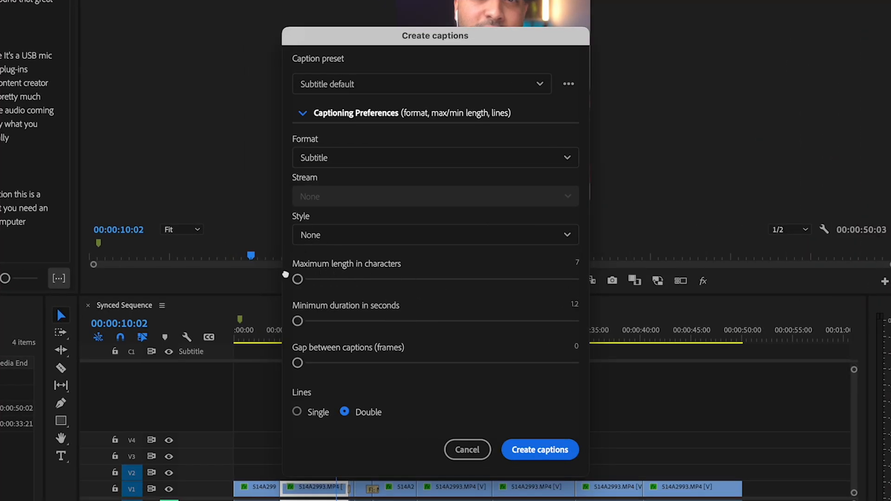
left_click(296, 413)
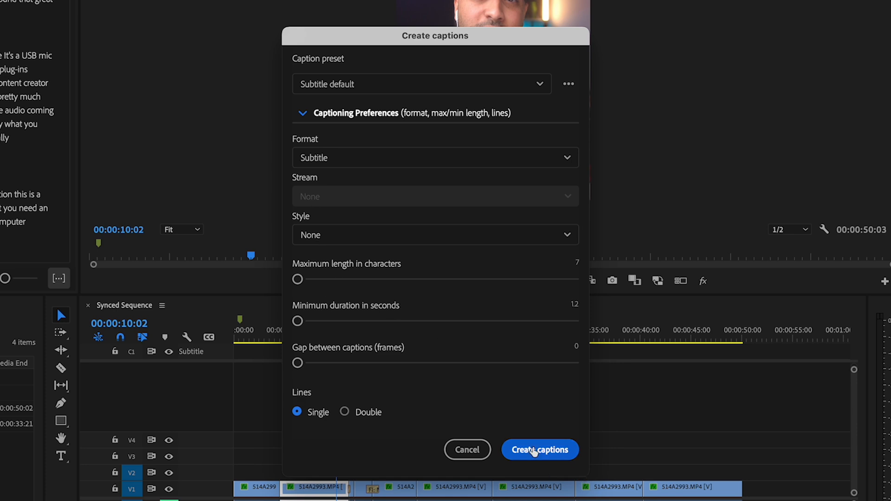
left_click(540, 450)
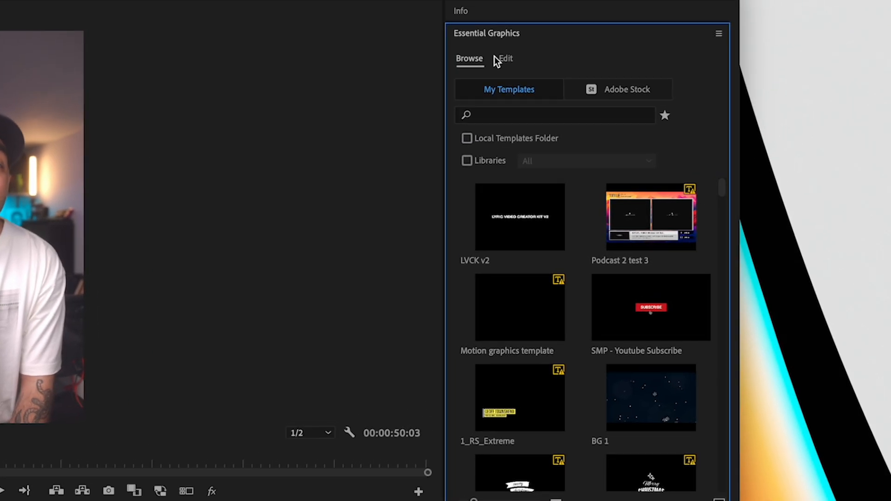
Step: In Essential Graphics' Edit tab, change the caption font to Nimbus Sans D OT
left_click(506, 59)
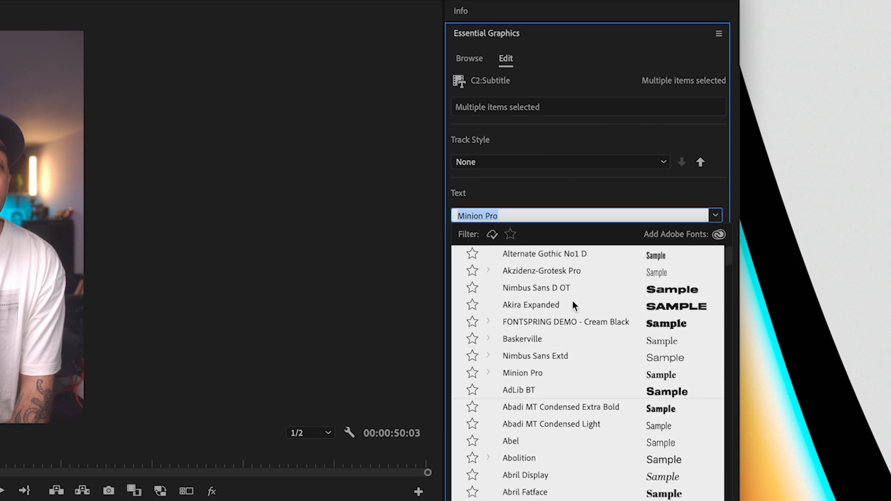
left_click(536, 288)
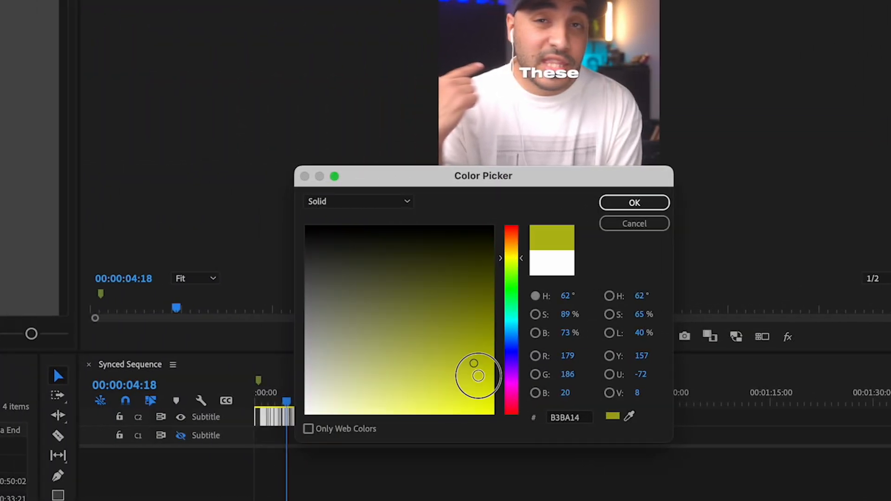
Step: Set the captions' Fill colour to bright yellow
left_click(634, 202)
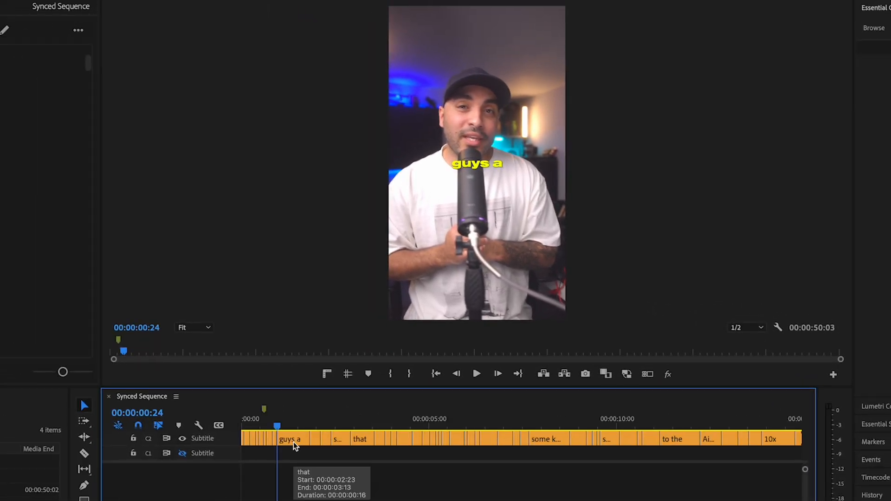
Step: Zoom in on the early captions and position the playhead to duplicate 'your phone'
left_click_drag(277, 427, 351, 416)
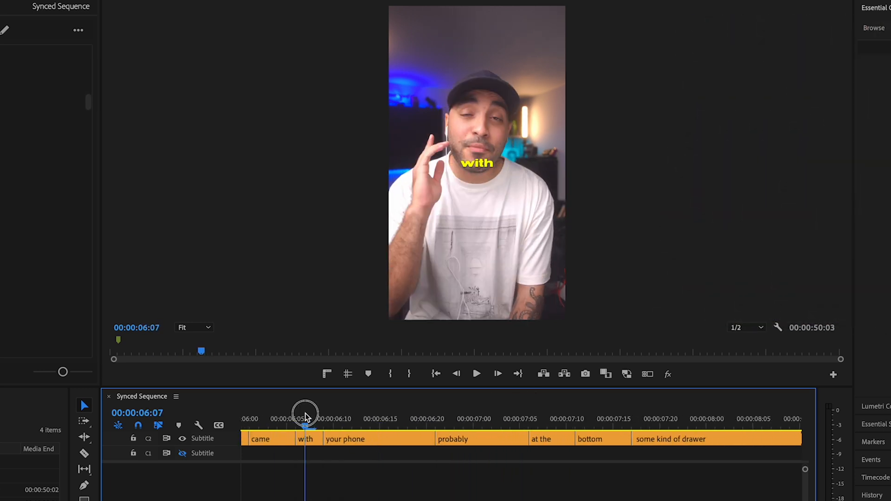
left_click(477, 374)
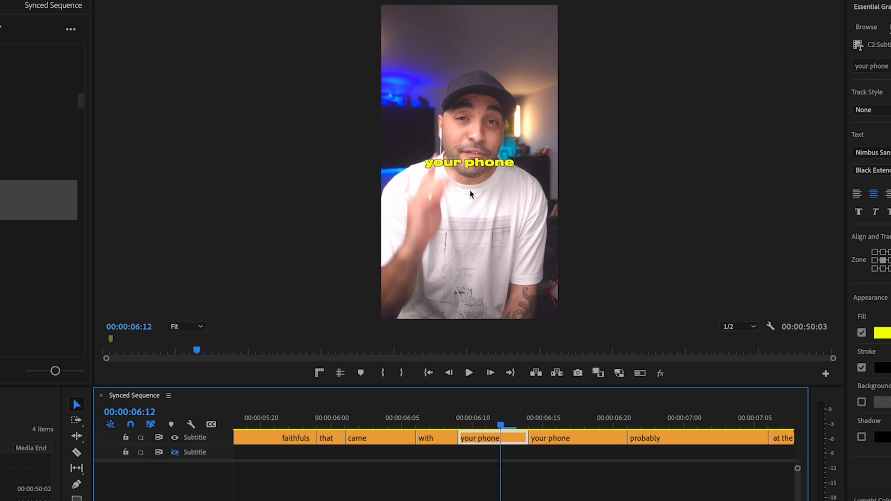
Step: Recolour 'phone' red in the second 'your phone' caption, leaving 'your' yellow
left_click(469, 163)
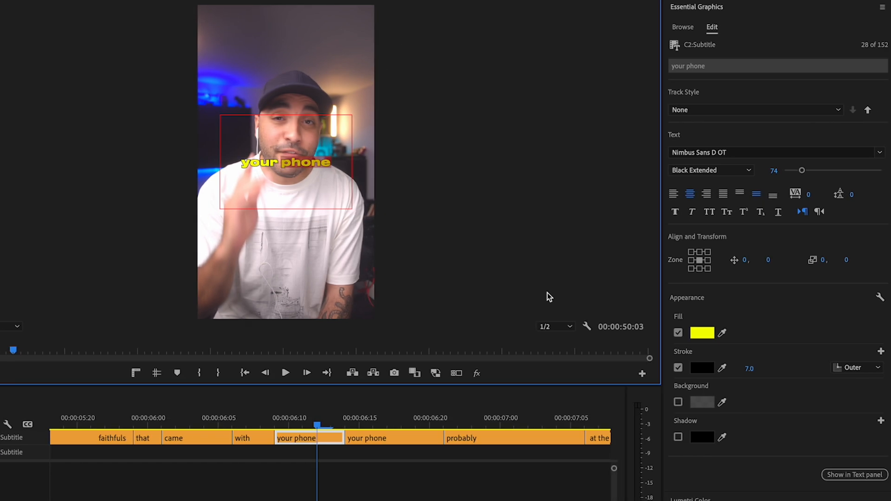
left_click(702, 333)
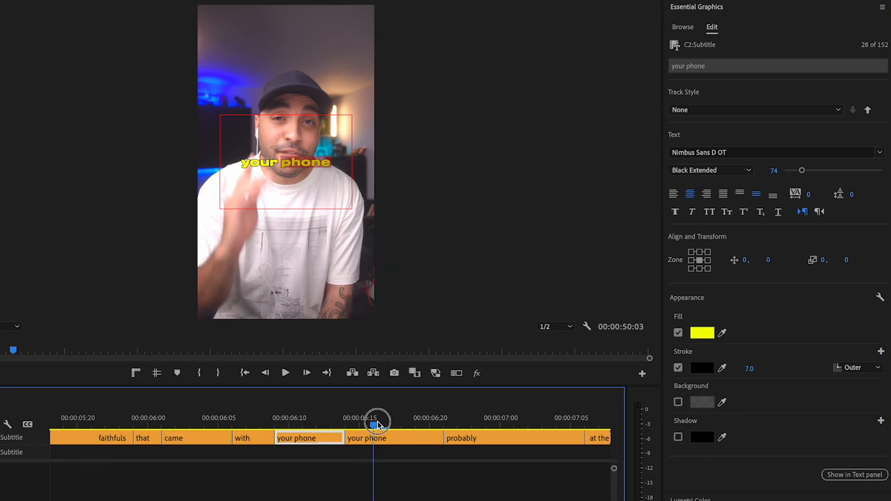
left_click(702, 333)
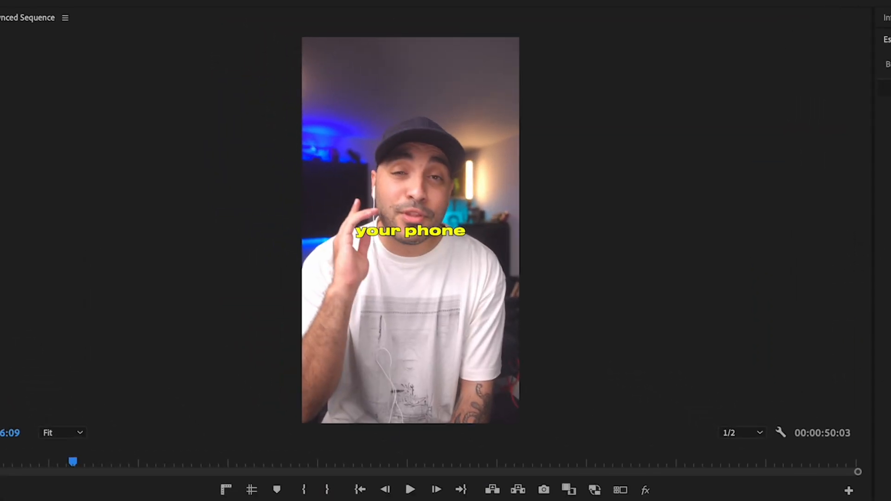
left_click(413, 489)
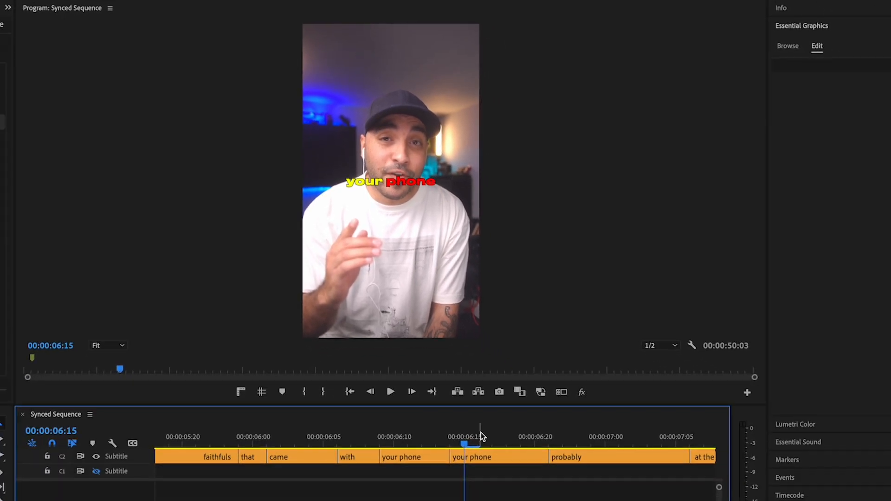
left_click(401, 457)
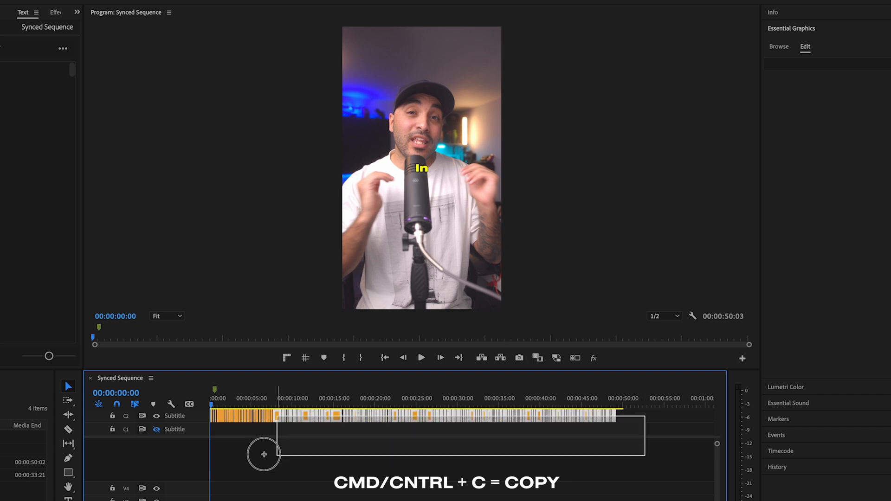
Step: Select every caption clip on the C2 caption track
left_click(179, 8)
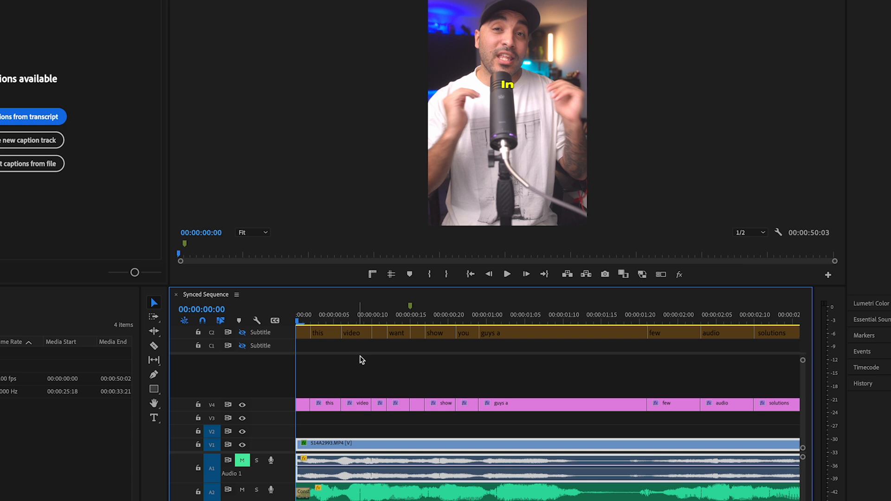
mouse_move(376, 354)
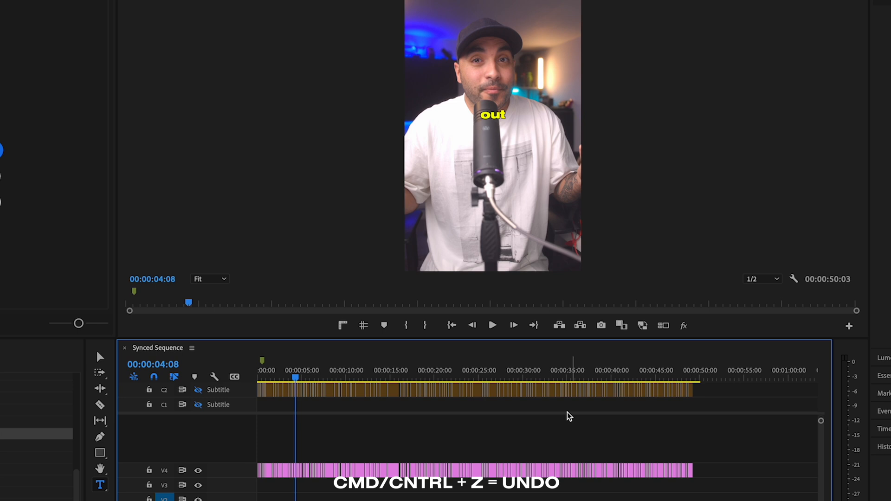
mouse_move(305, 366)
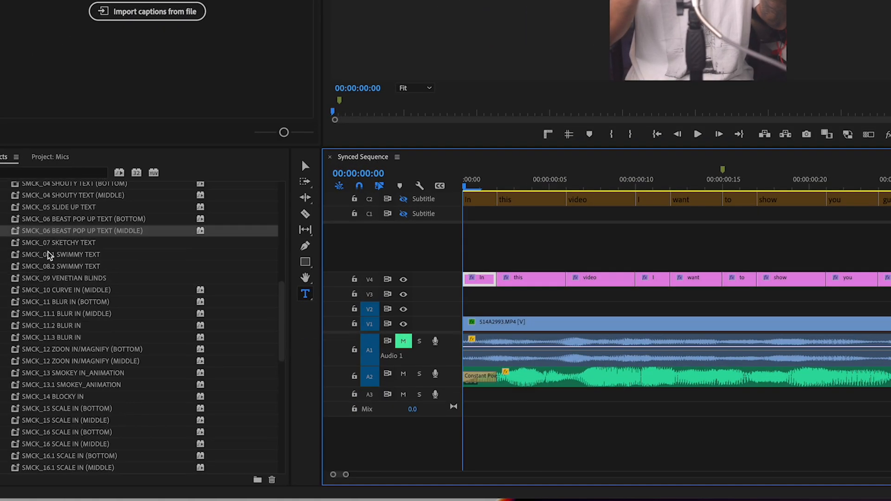
Step: Scroll through the SMCK text animation presets in the Effects panel
scroll("down", 3)
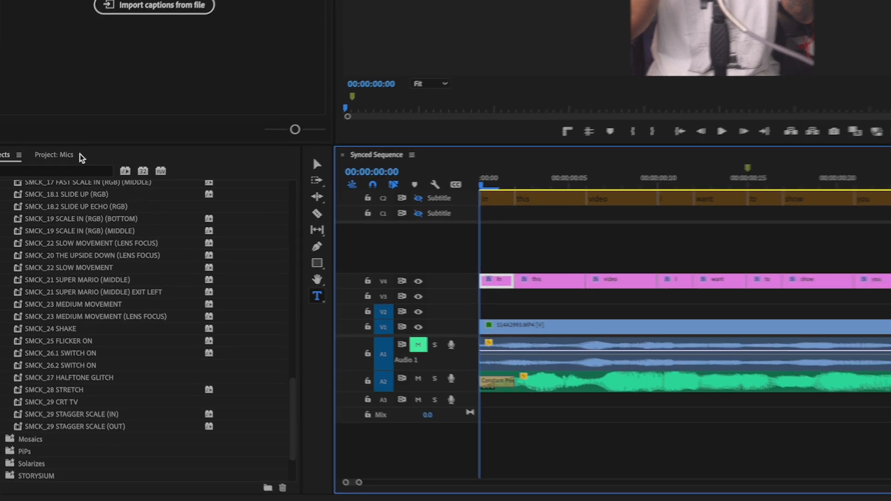
Step: Search the Effects panel for 'transi' to list the Transform effects
type("transi")
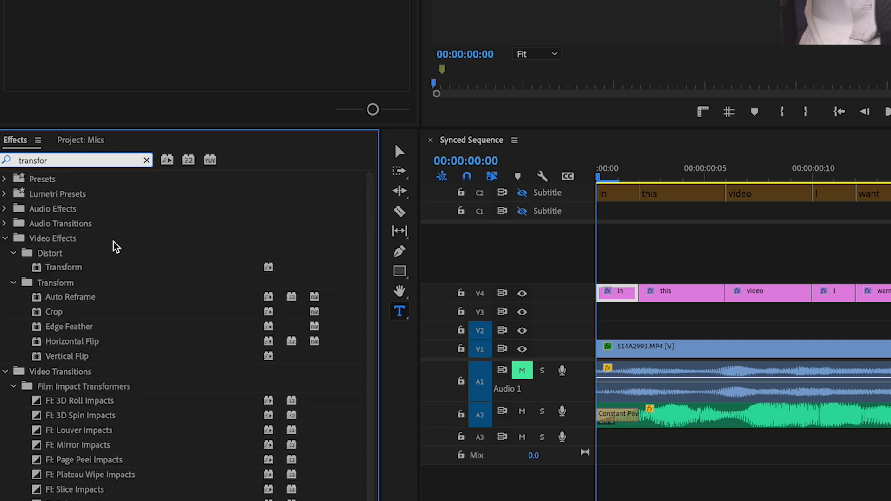
mouse_move(82, 268)
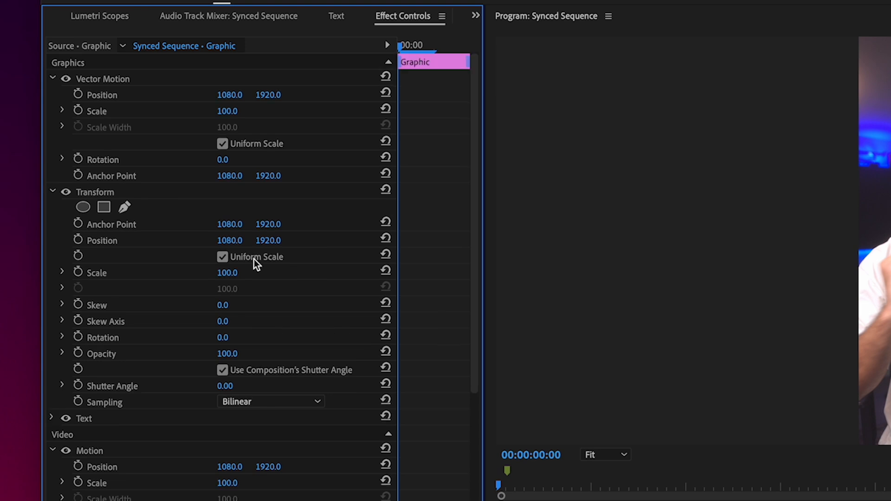
mouse_move(56, 278)
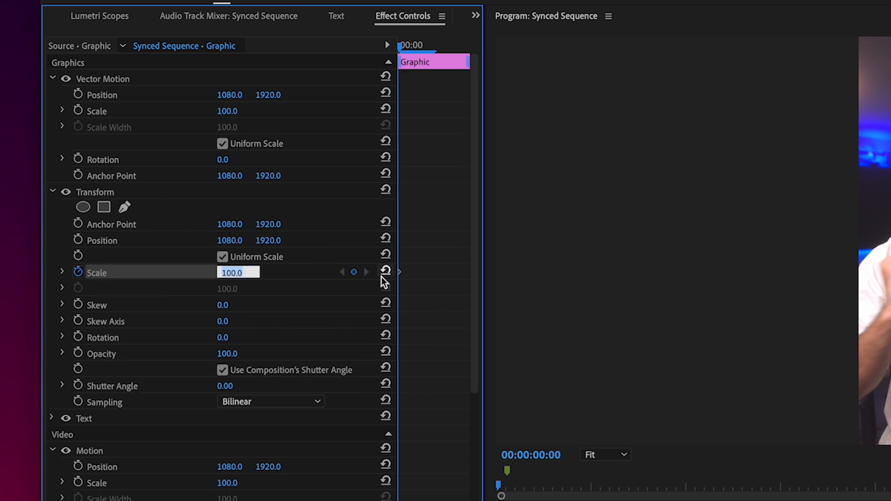
Step: Keyframe the Transform Scale at 50 and set a custom shutter angle of 203
type("50.0")
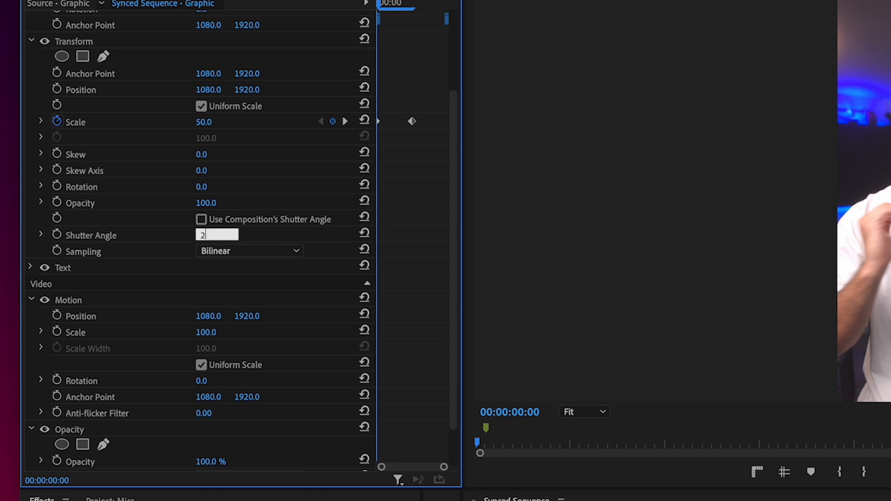
type("203.00")
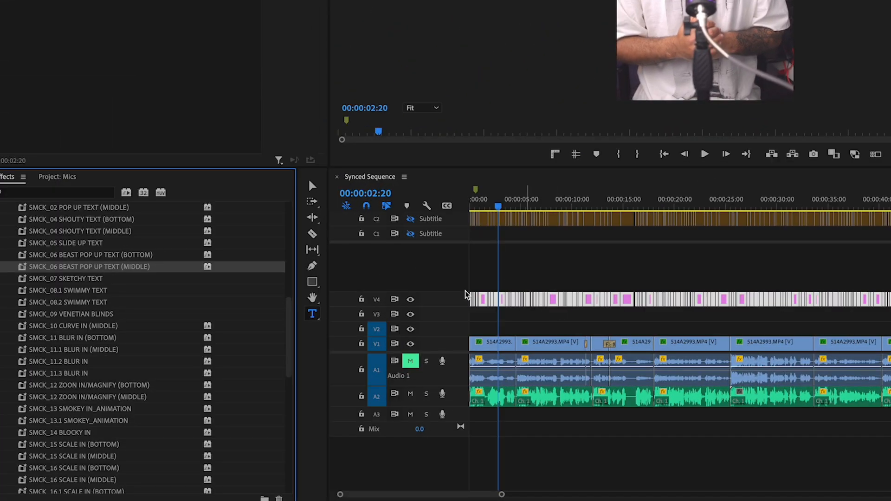
Step: Scroll the timeline down to bring the V4 caption clips into view
scroll("down", 3)
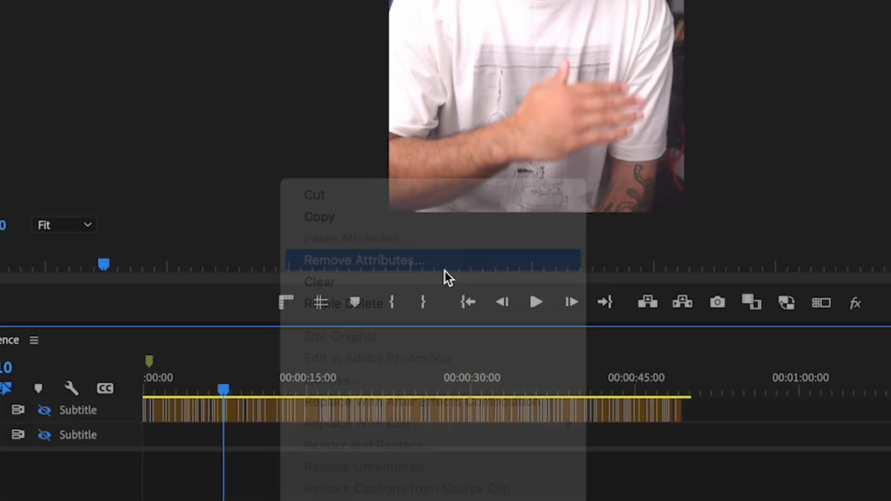
Step: Remove the Motion, Opacity and Transform attributes from the selected caption clips
left_click(363, 260)
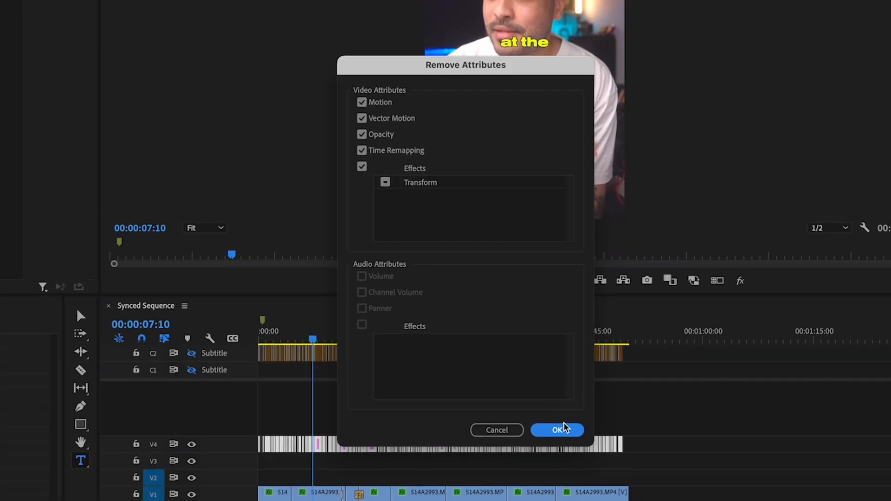
mouse_move(581, 422)
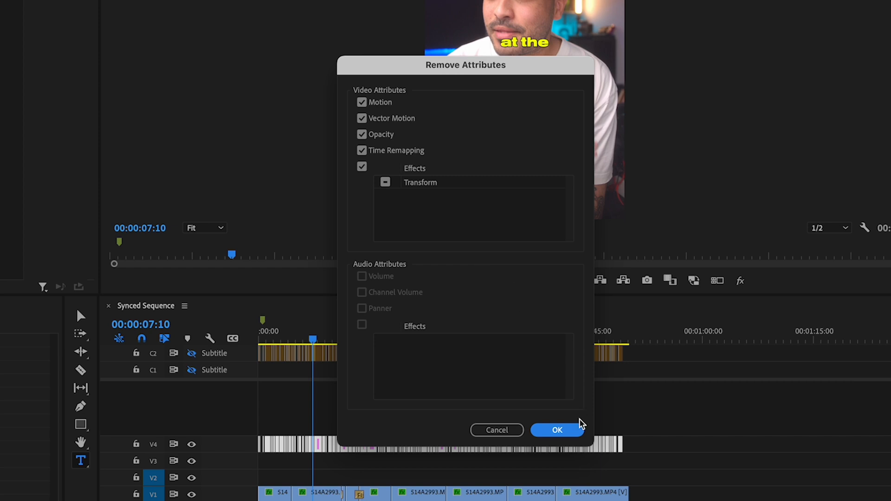
left_click(558, 431)
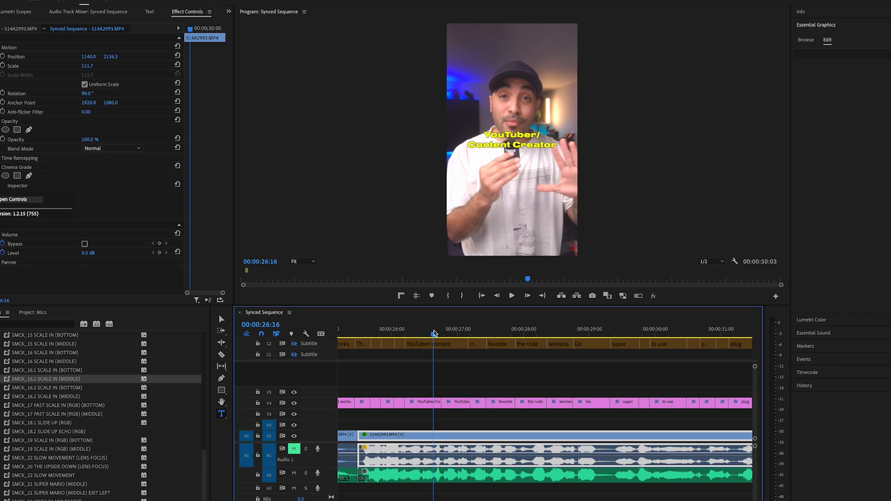
Step: Deselect the clips, select the YouTuber/content caption, and park the playhead on it
left_click(450, 336)
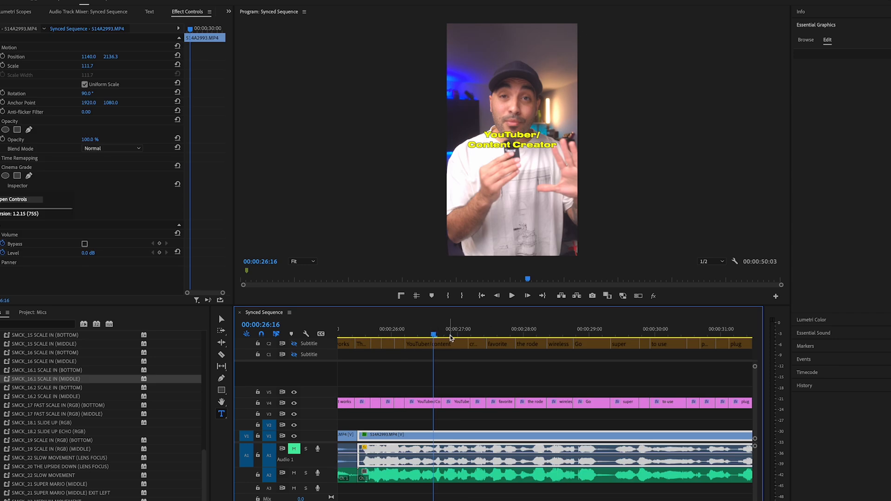
mouse_move(427, 388)
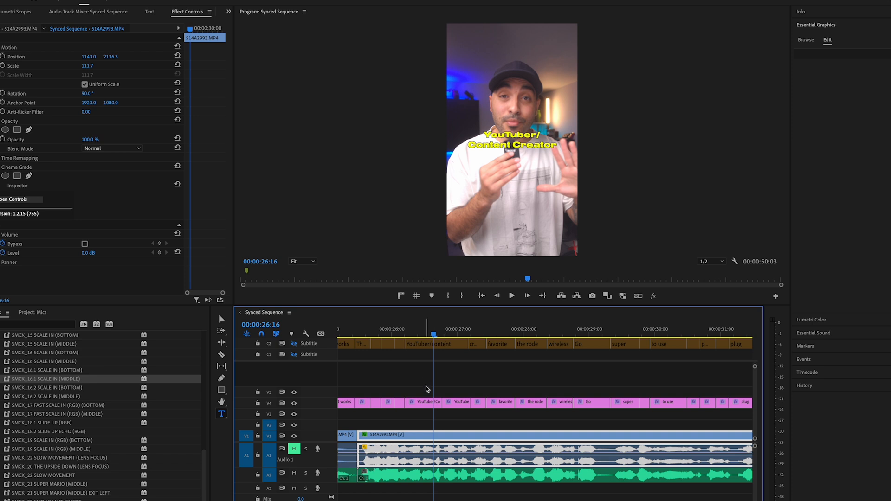
left_click(424, 403)
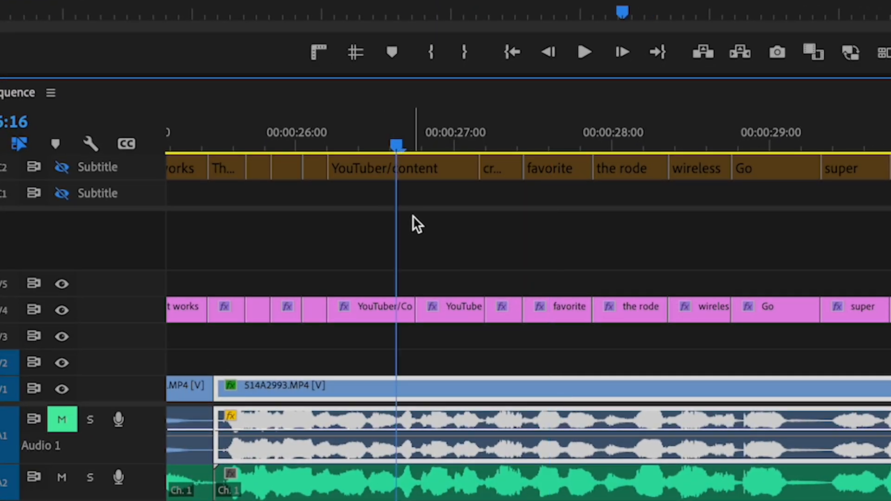
left_click(370, 307)
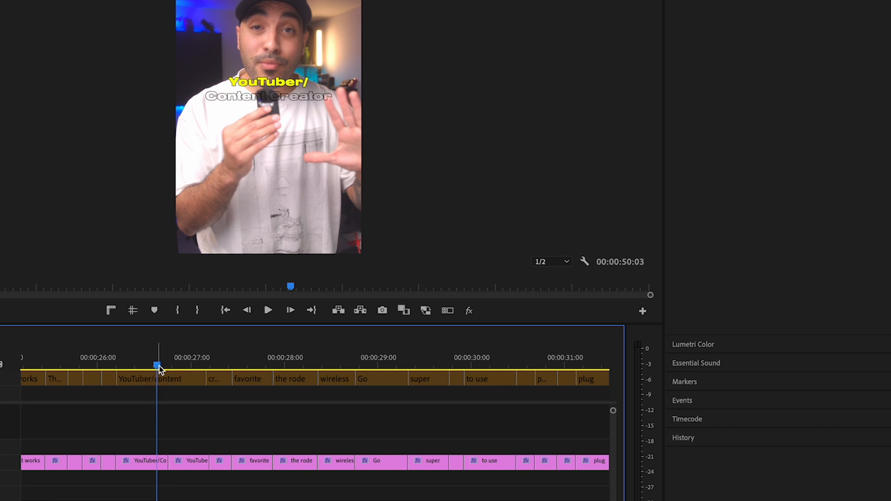
left_click(191, 461)
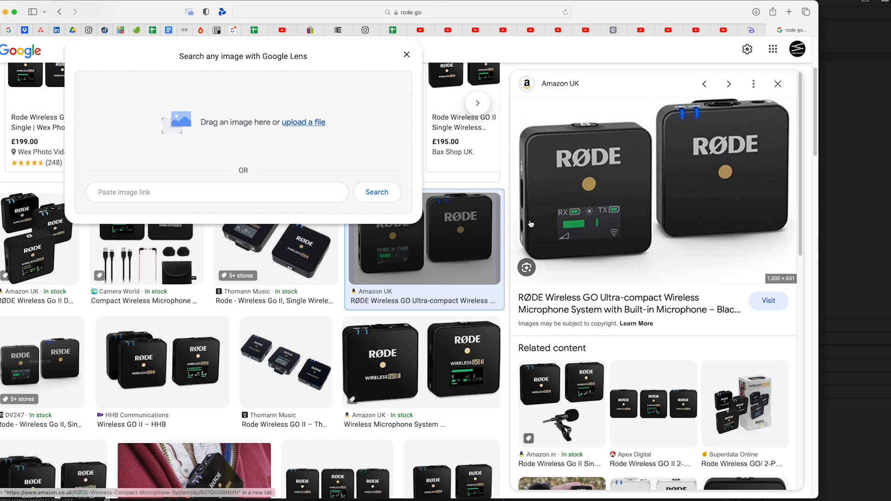
mouse_move(624, 191)
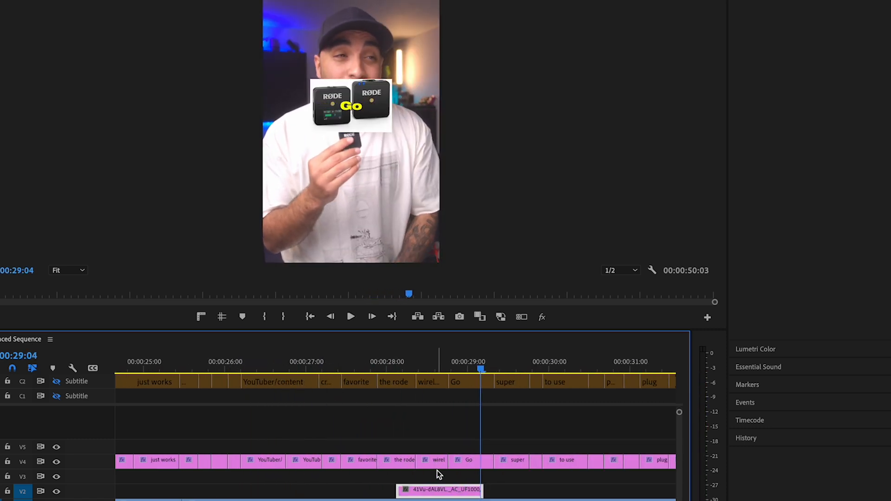
Step: Select the RØDE product image in the Program monitor to show its transform handles
left_click(351, 105)
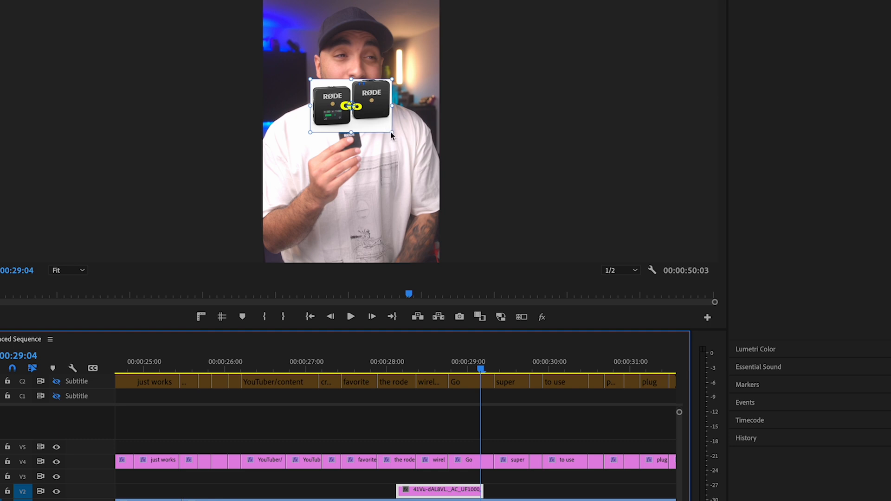